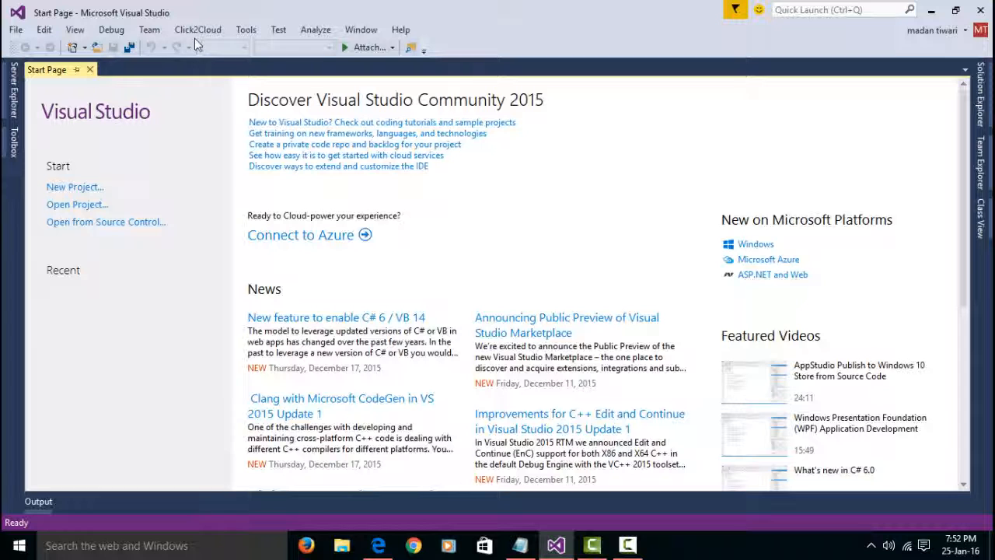
# - Start Open Existing OpenShift Application from the Click2Cloud menu
pyautogui.click(199, 28)
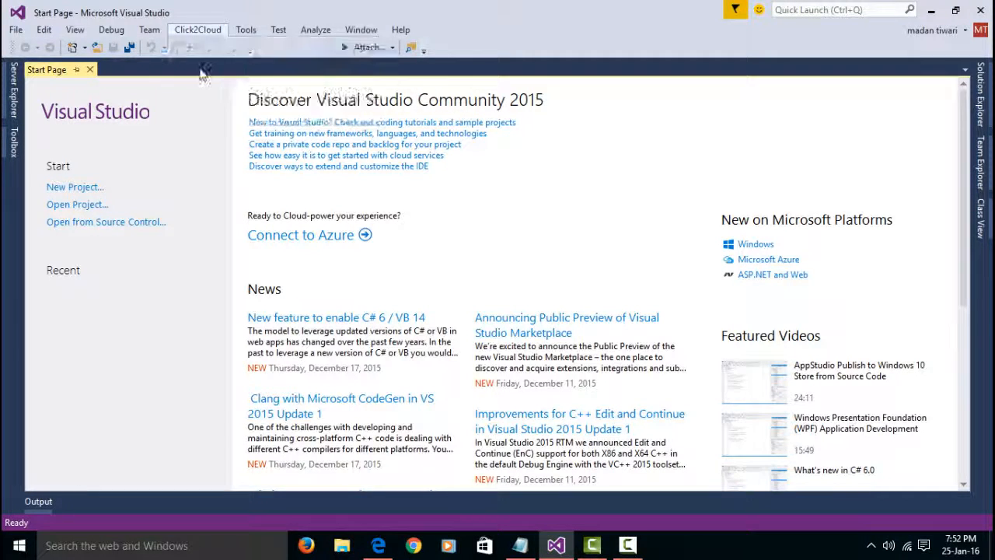
pyautogui.click(198, 29)
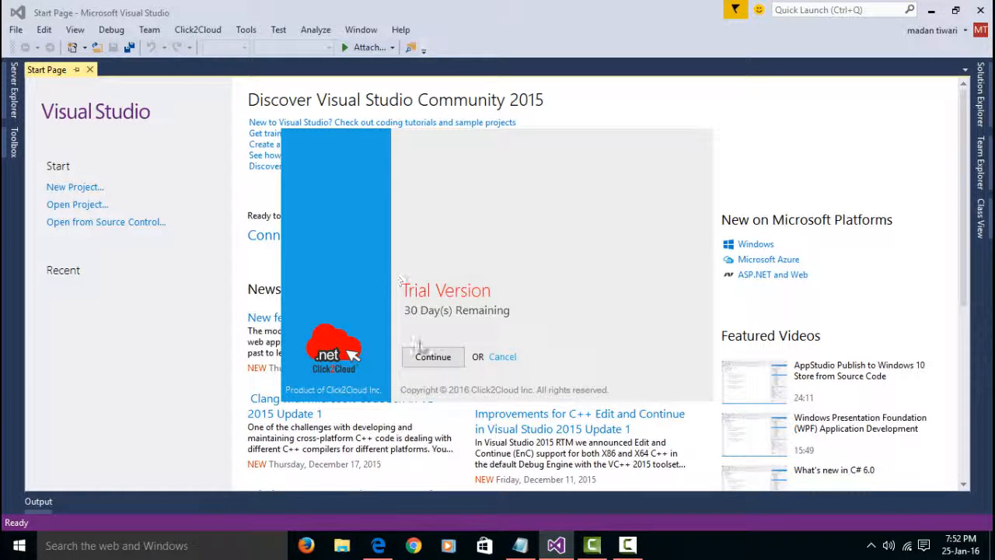
# - Sign in, import the aspnet-example build config and clone it to the default destination
pyautogui.click(432, 356)
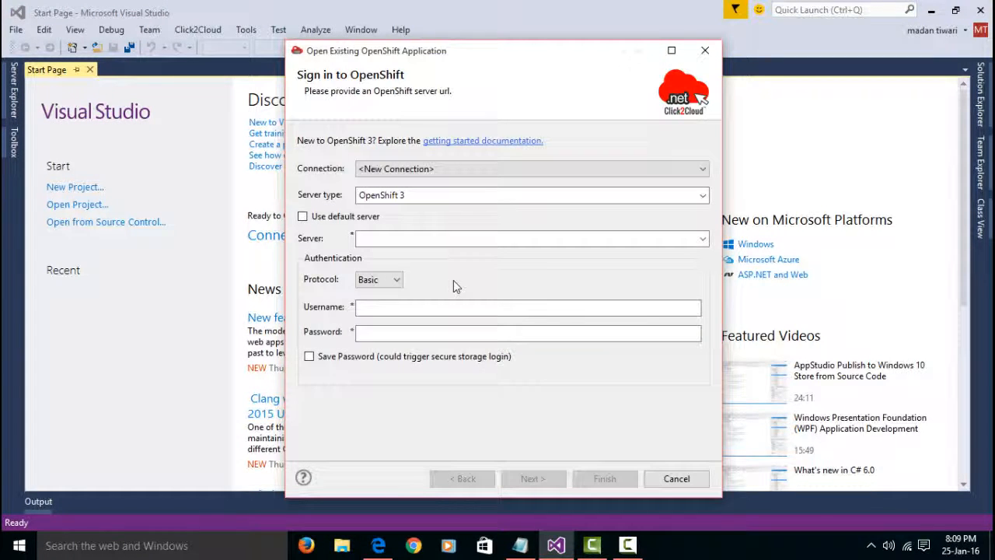
pyautogui.click(528, 238)
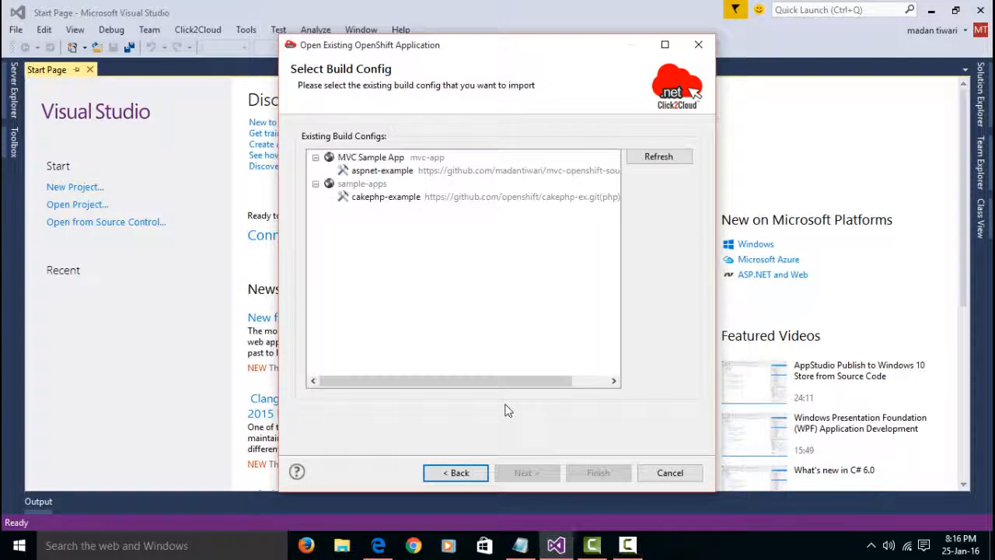
pyautogui.moveTo(448, 177)
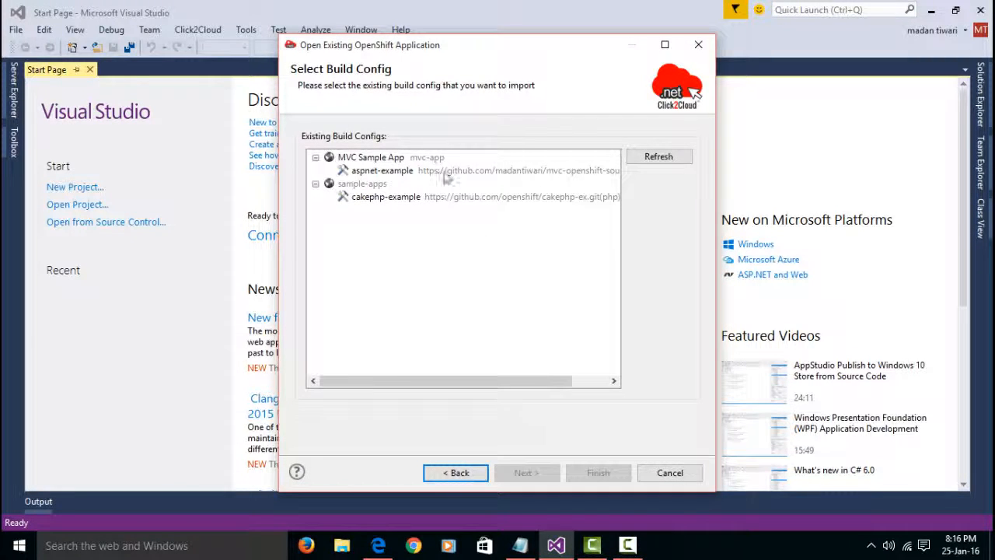
pyautogui.click(382, 170)
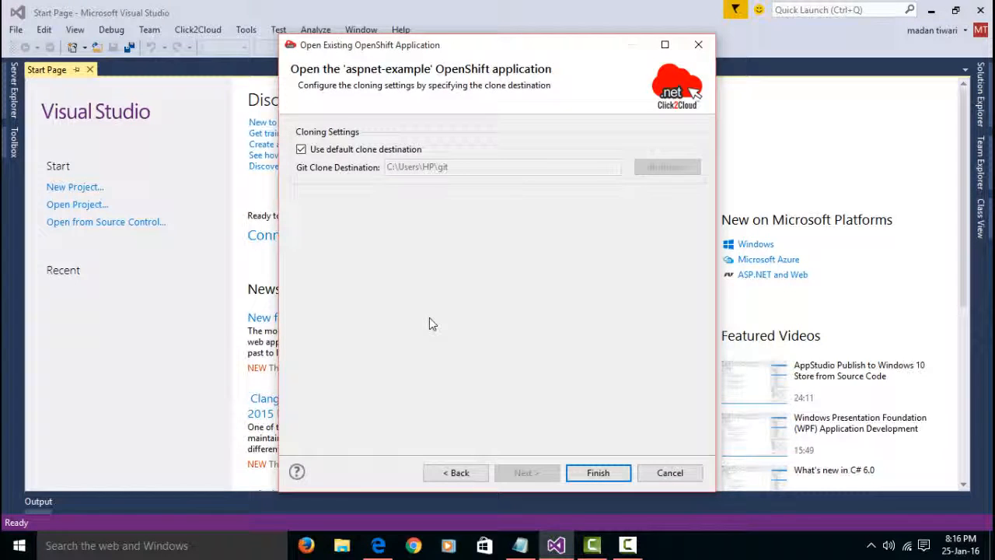
pyautogui.click(667, 166)
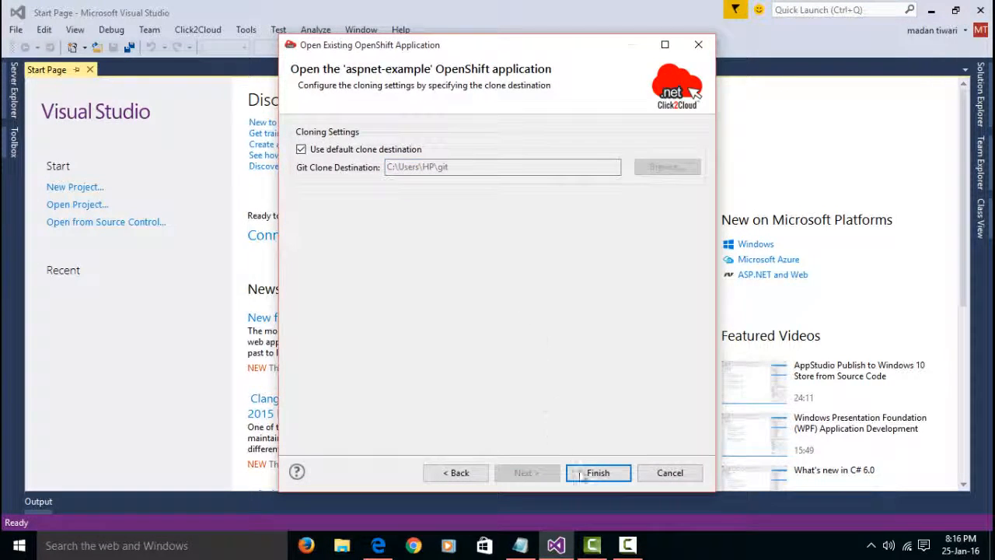
pyautogui.click(597, 472)
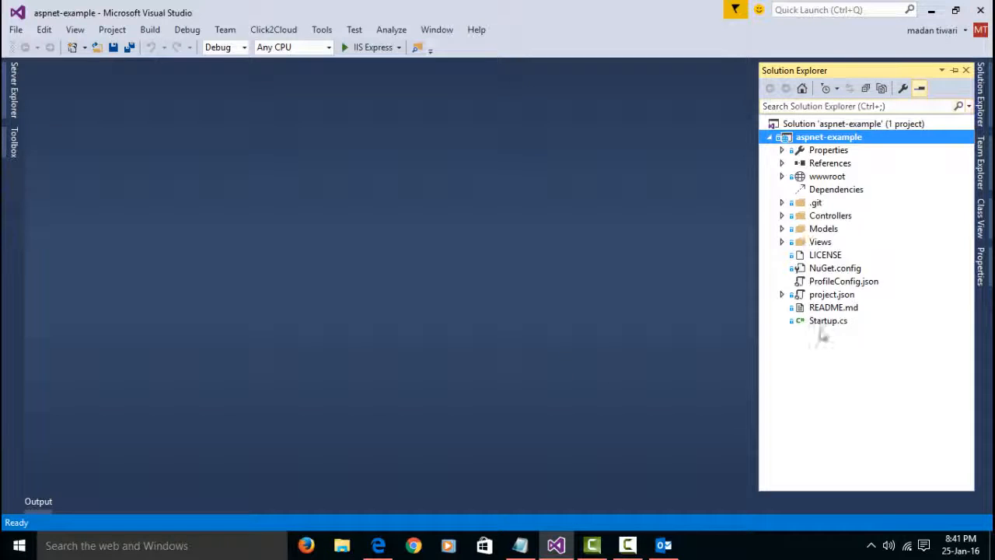
pyautogui.moveTo(877, 357)
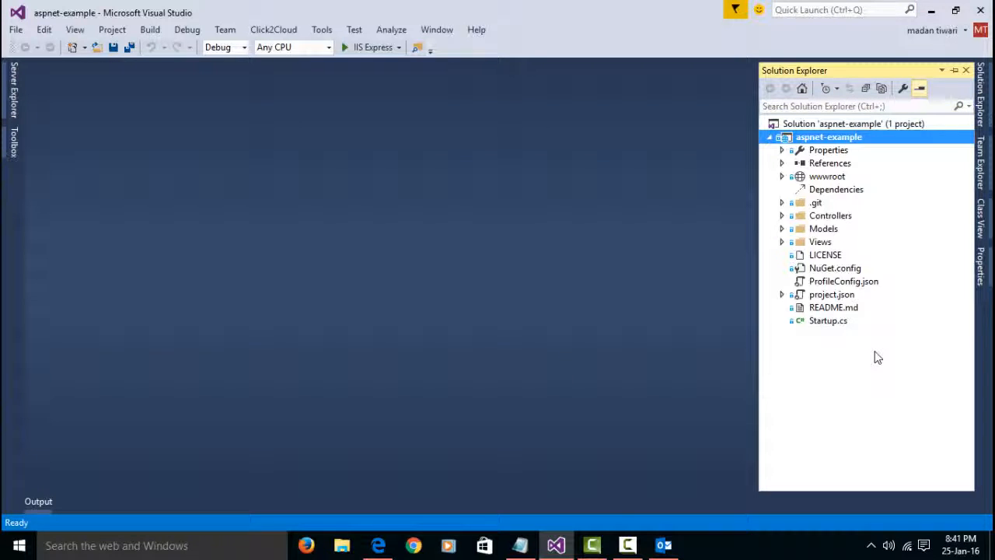
pyautogui.moveTo(833, 355)
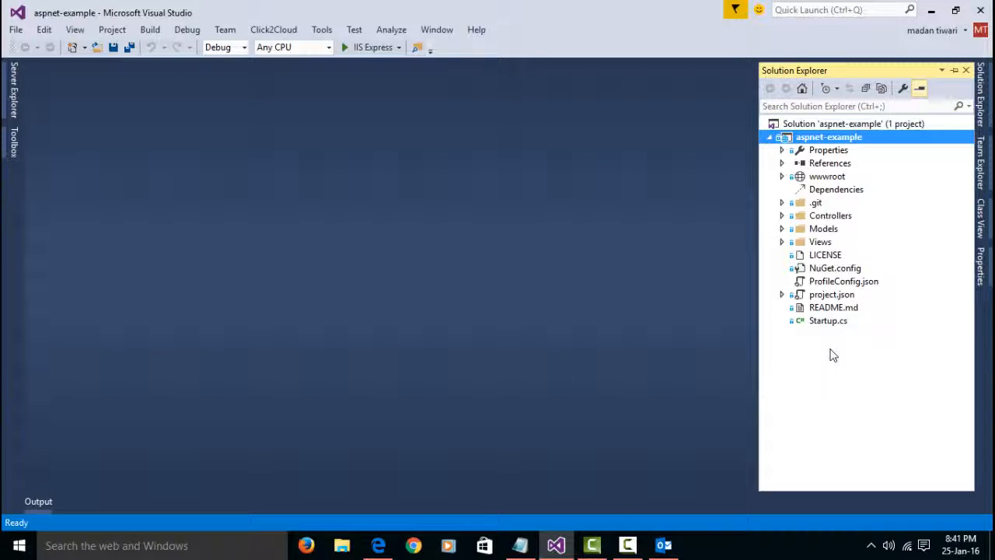
pyautogui.moveTo(367, 218)
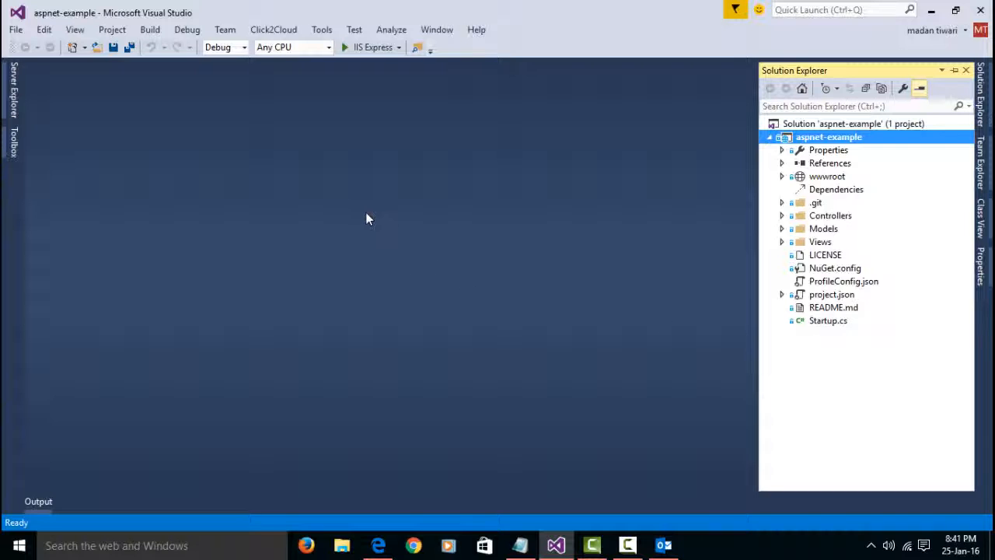
# - Show MVC Sample App's resources in OpenShift Explorer and bring up actions for the aspnet-example route
pyautogui.click(274, 29)
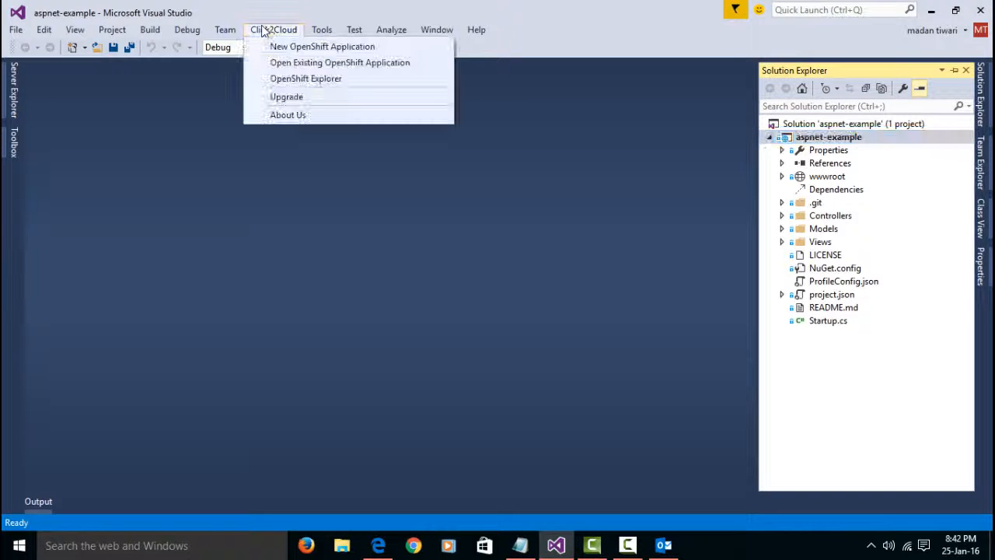
pyautogui.moveTo(305, 78)
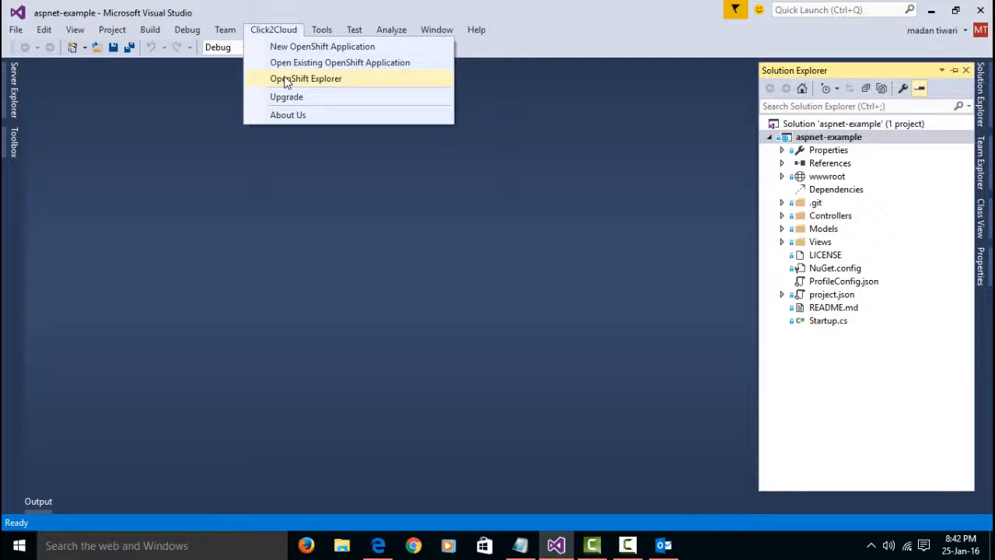
pyautogui.click(304, 78)
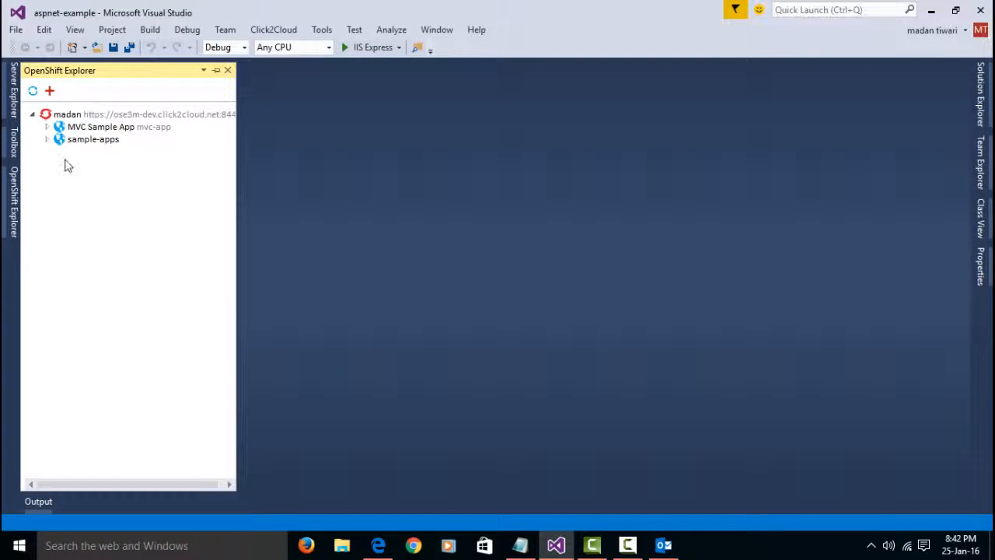
pyautogui.click(47, 128)
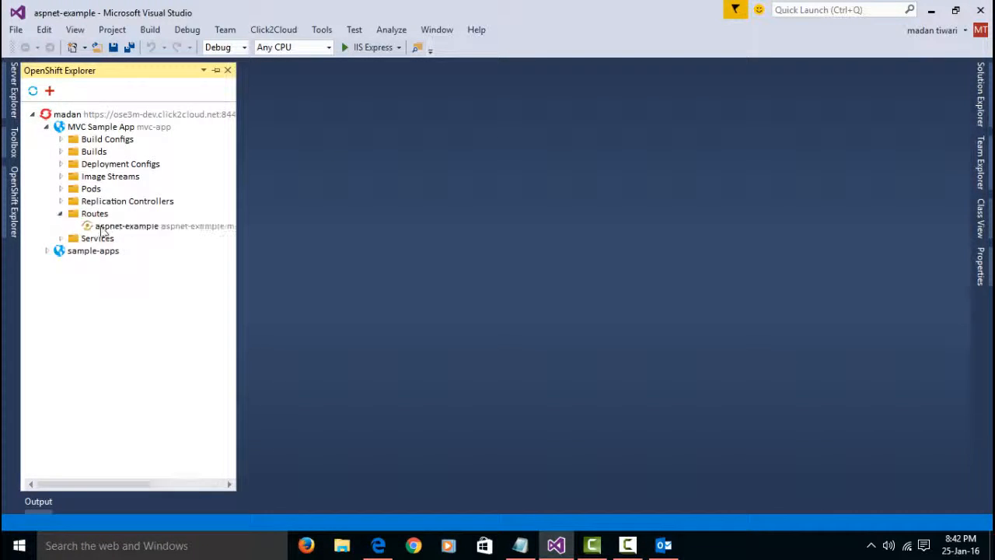
pyautogui.rightClick(127, 226)
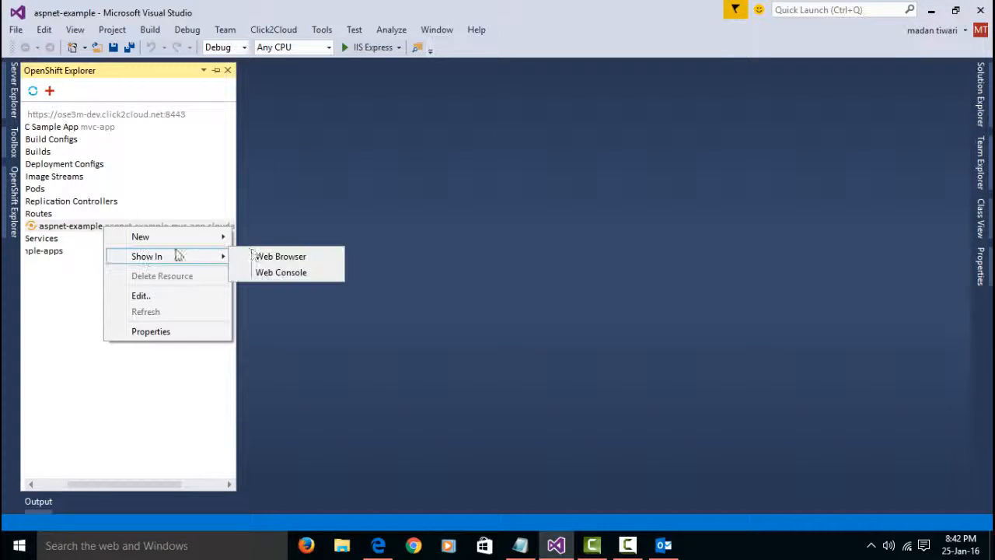
# - View the deployed aspnet-example site in Edge with its ASP.NET heading
pyautogui.click(280, 255)
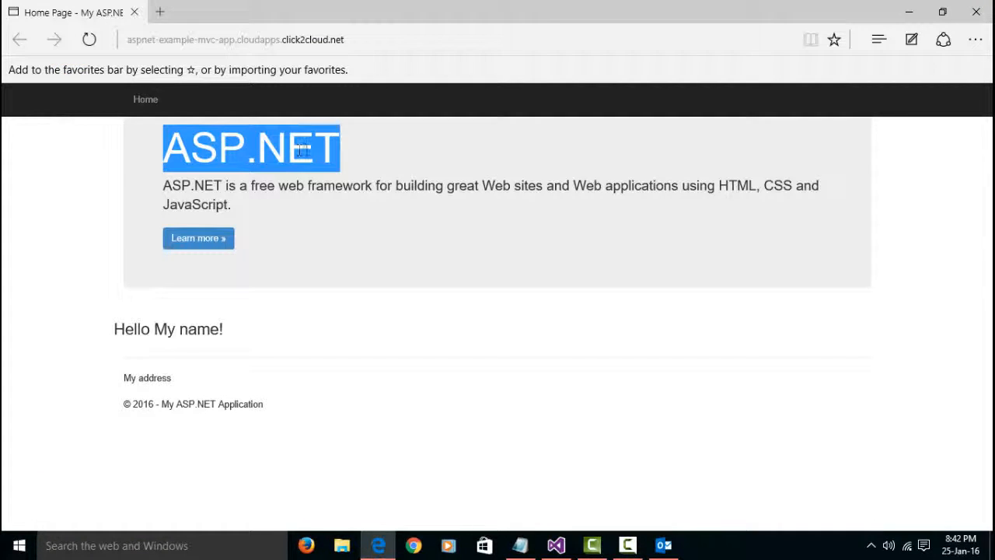
pyautogui.moveTo(348, 147)
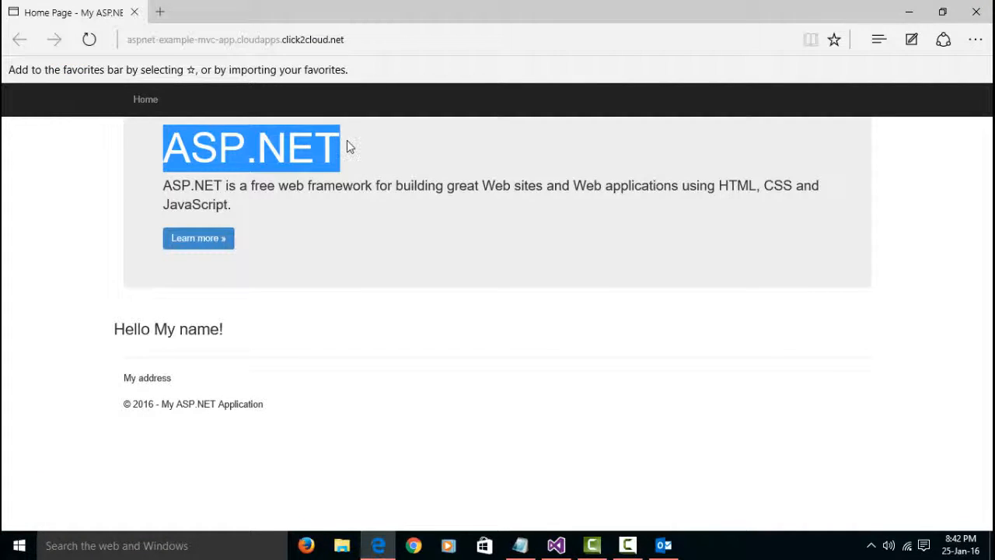
pyautogui.click(348, 236)
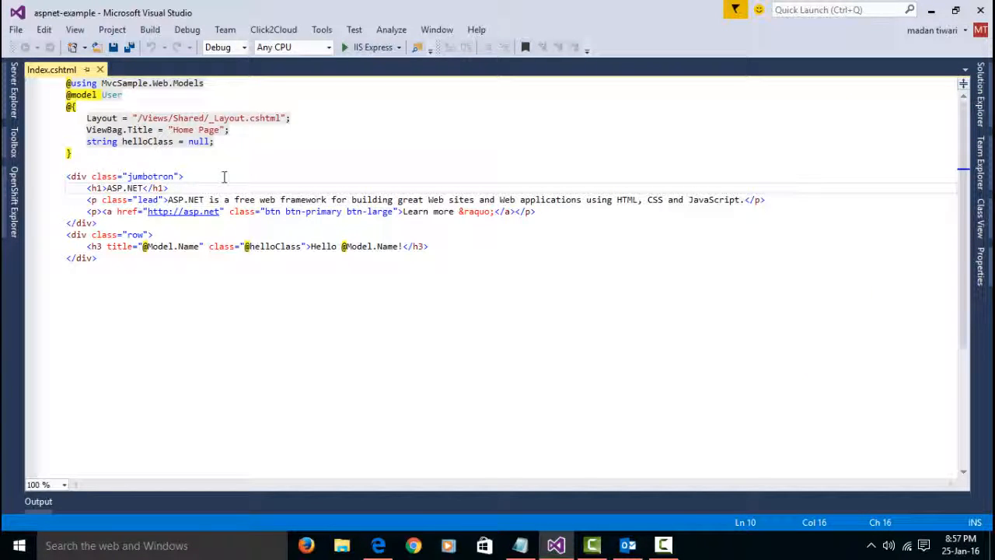
# - Change the Index.cshtml h1 heading to 'ASP.NET on Openshift'
pyautogui.write('on Openshift')
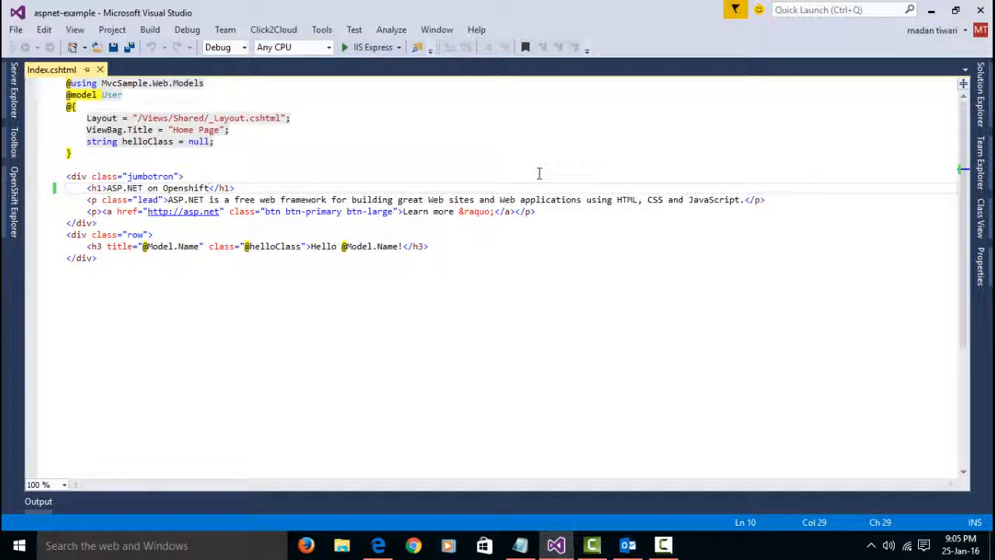
# - Commit the heading change to master with the message 'changed heading'
pyautogui.rightClick(854, 125)
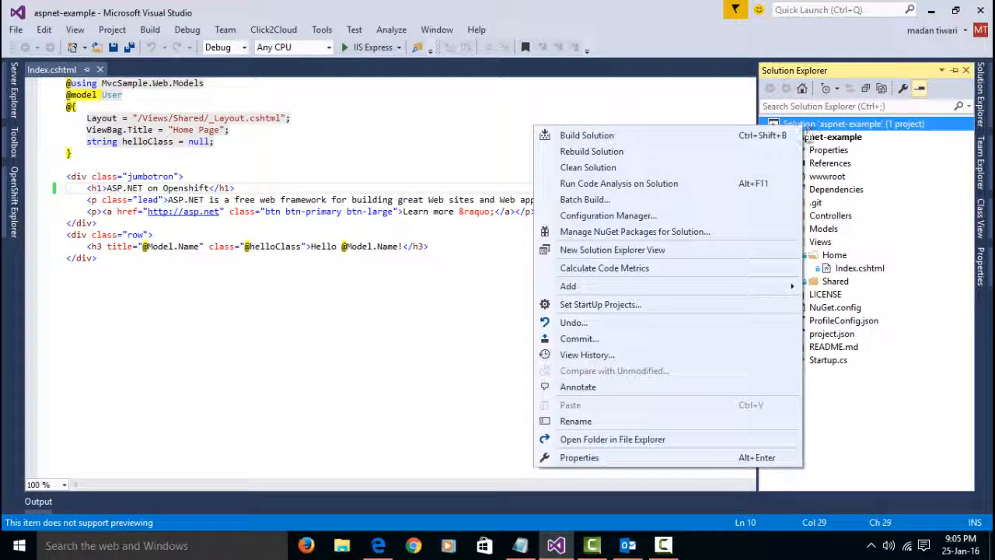
pyautogui.click(578, 339)
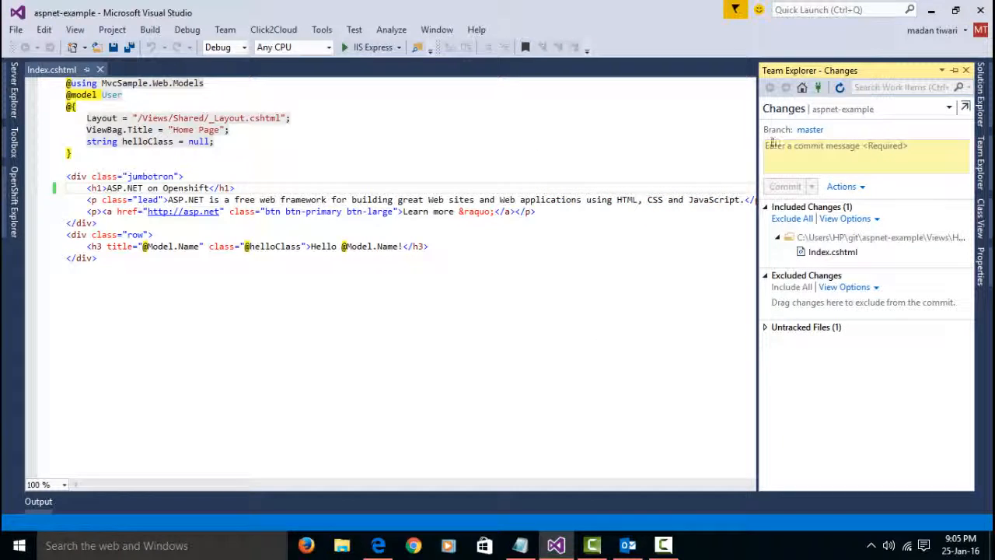
pyautogui.write('changed heading')
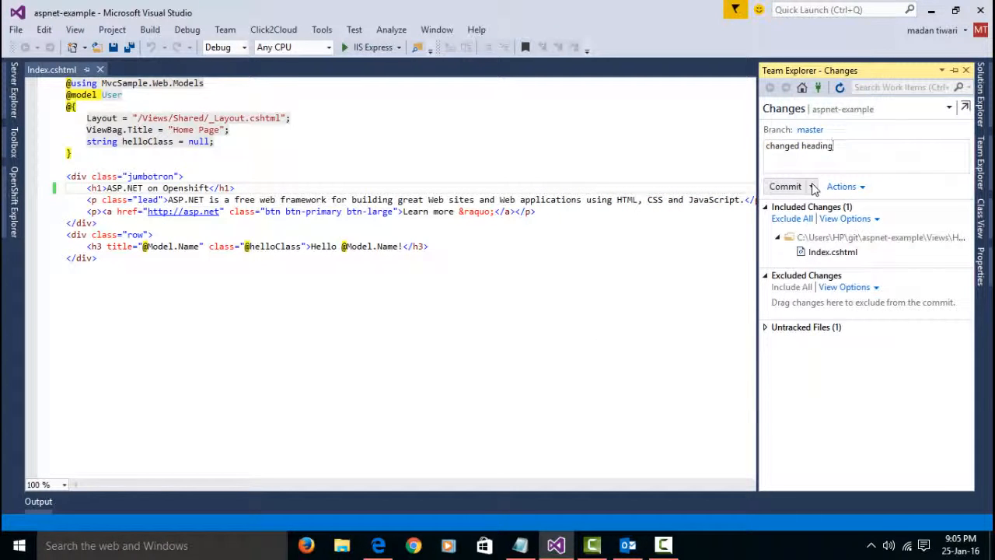
pyautogui.click(784, 187)
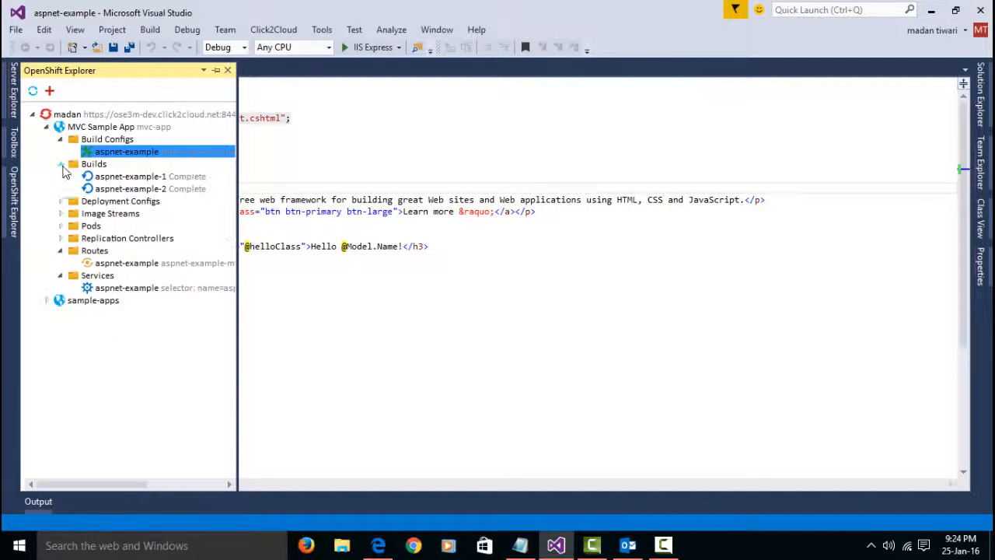
# - Confirm build aspnet-example-2 completed and the deployed site shows 'ASP.NET on Openshift'
pyautogui.click(131, 188)
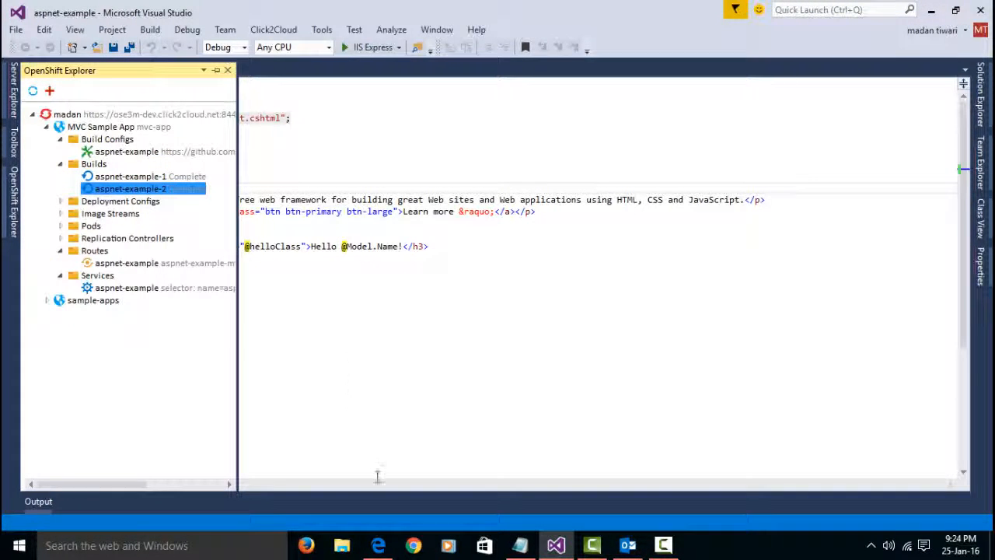
pyautogui.click(378, 544)
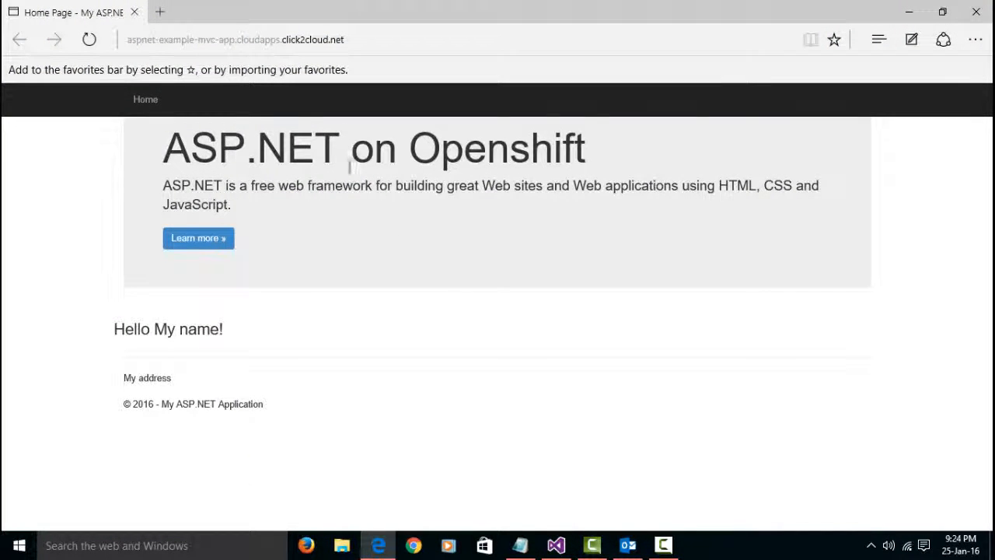
pyautogui.tripleClick(373, 148)
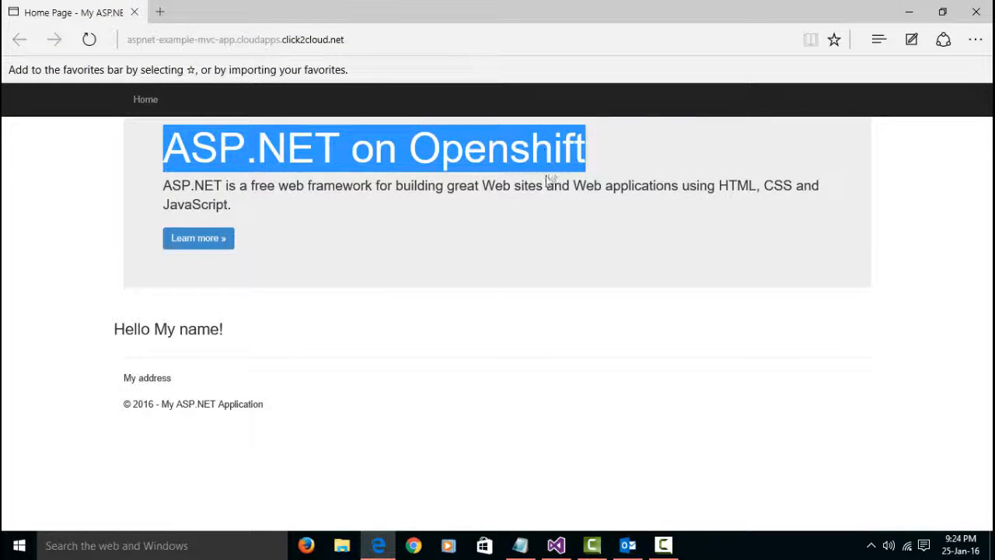
pyautogui.moveTo(541, 223)
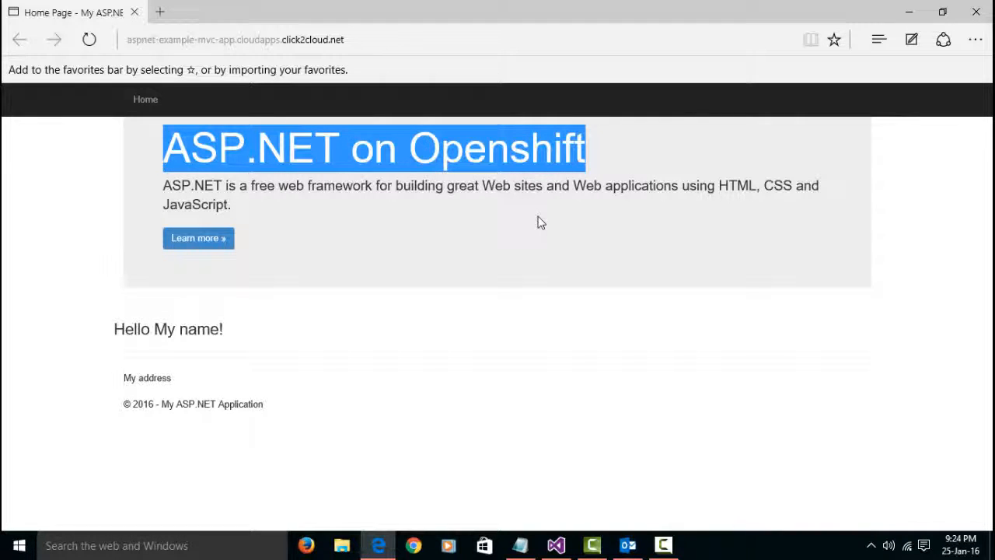